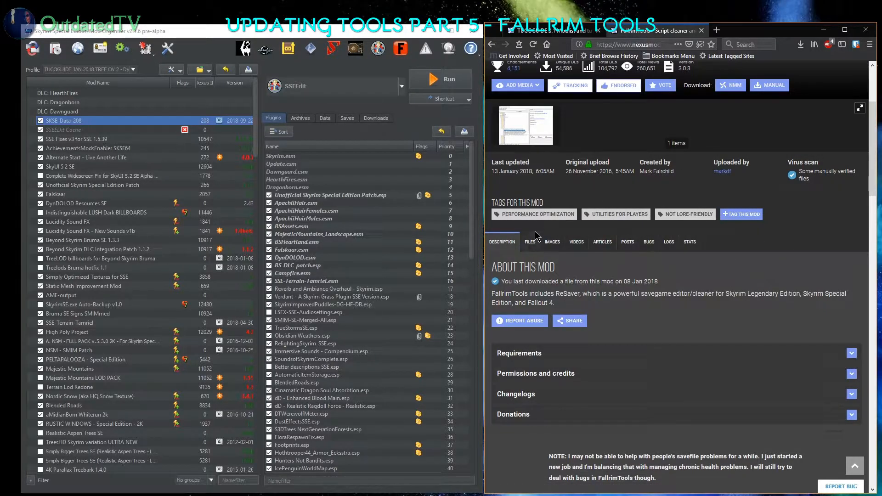
# Bring up the manual download window for the FallrimTools 3.0.3 (alpha) file.
pyautogui.click(529, 241)
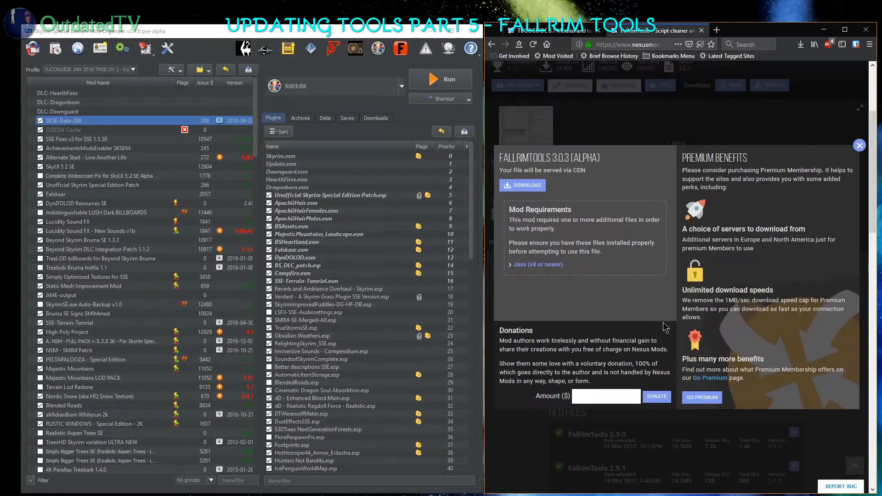
# Download FallrimTools 3.0.3 (alpha)-5031-3-0-3.7z and browse into its FallrimTools folder in 7-Zip.
pyautogui.click(522, 185)
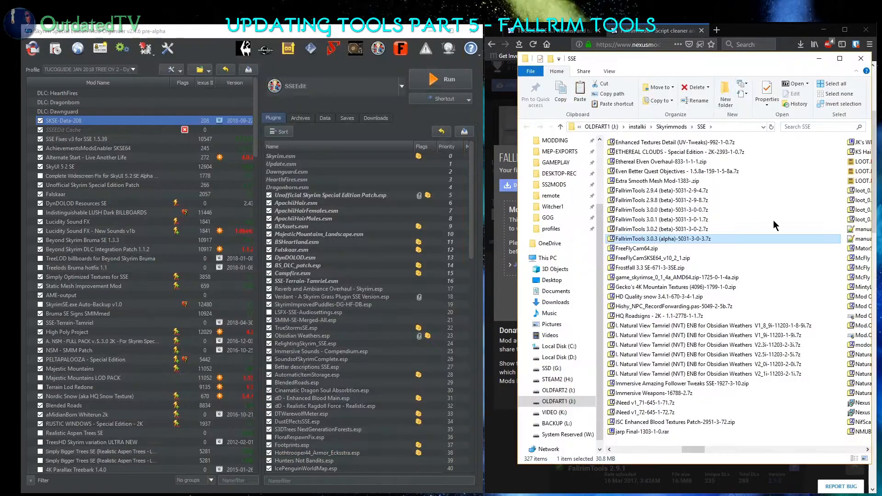
pyautogui.doubleClick(663, 239)
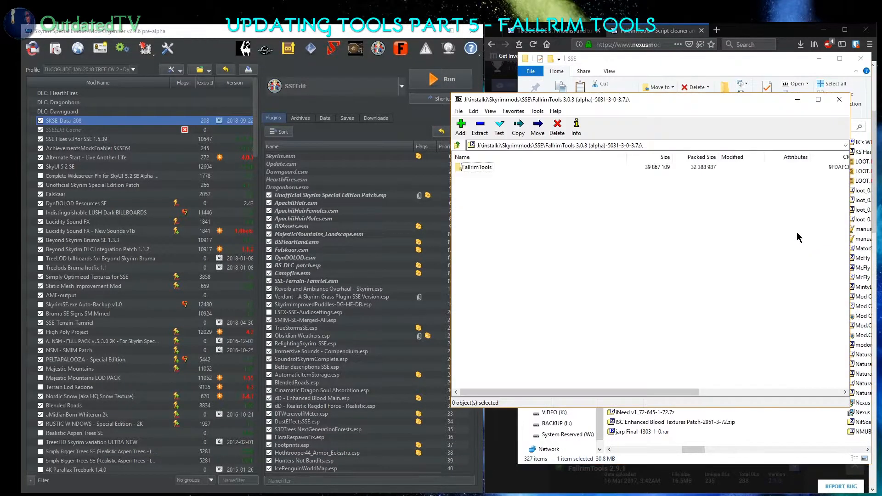
pyautogui.click(477, 168)
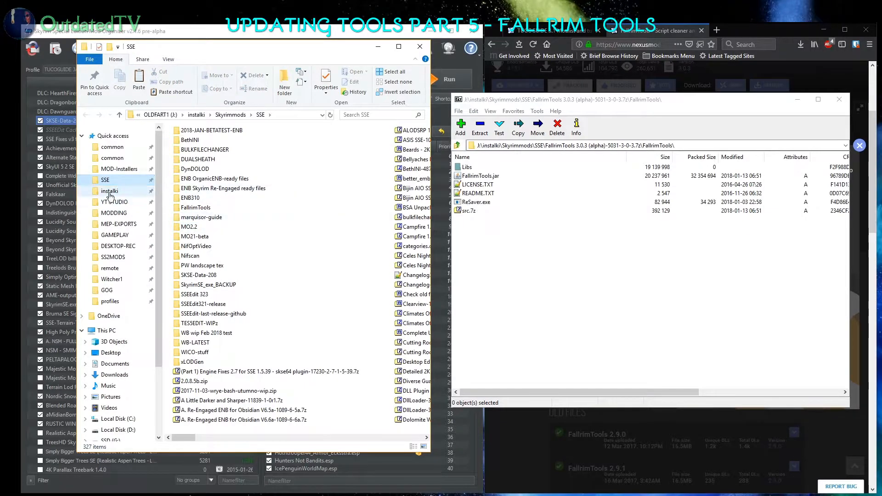
pyautogui.moveTo(195, 208)
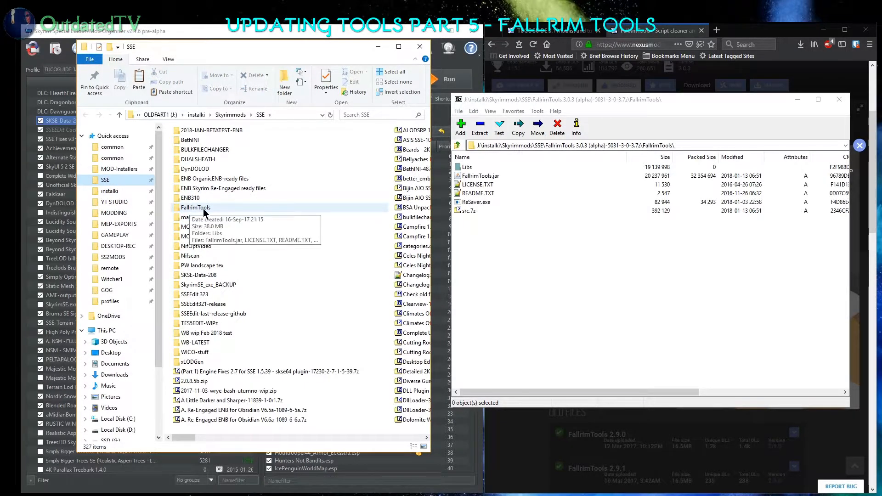
# Enter the old FallrimTools folder in SSE to select its files for replacement.
pyautogui.doubleClick(195, 207)
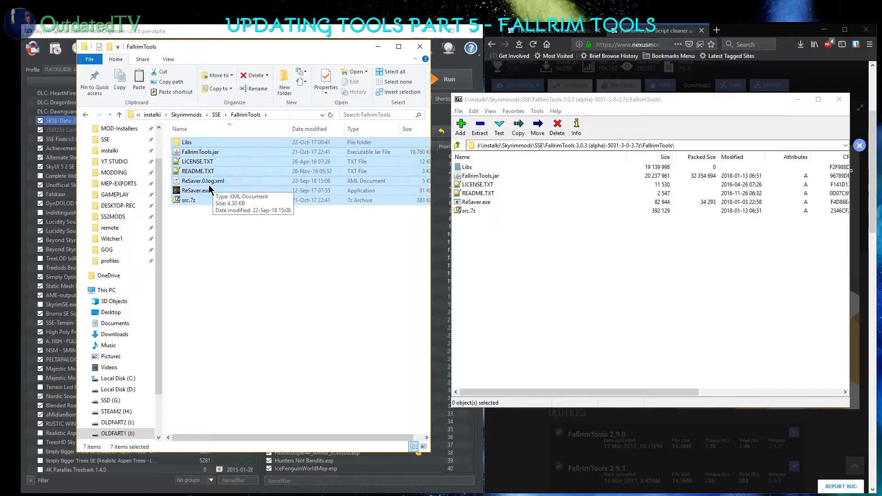